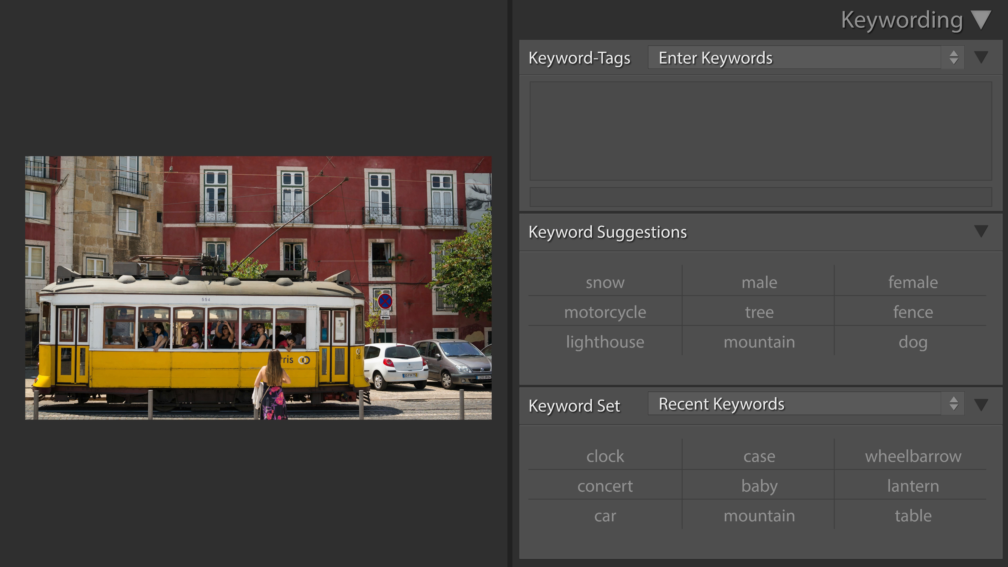
{"action": "mouse_move", "coordinate": [547, 211]}
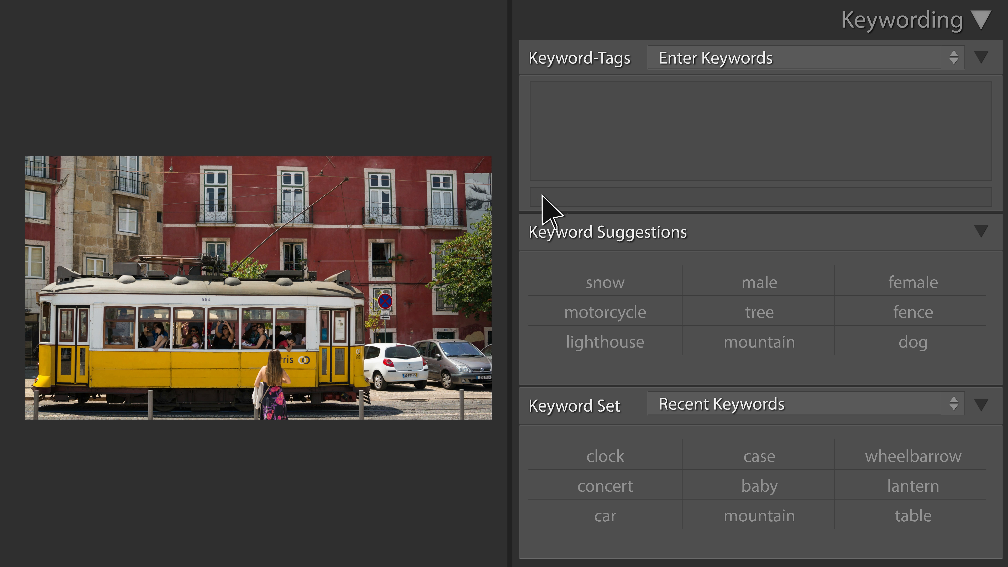
{"action": "type", "text": "tram,woman,car,yellow,house,str"}
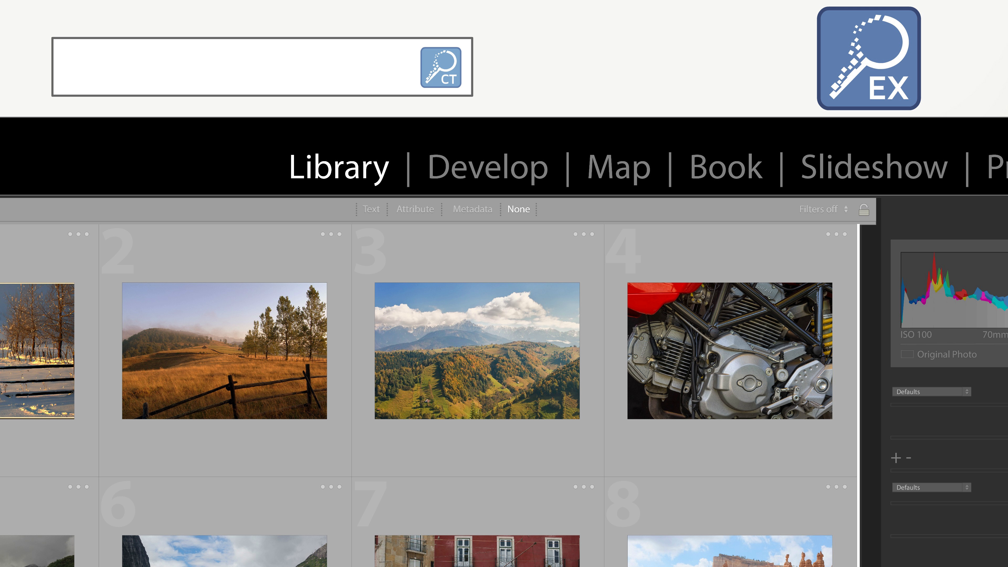
{"action": "mouse_move", "coordinate": [348, 479]}
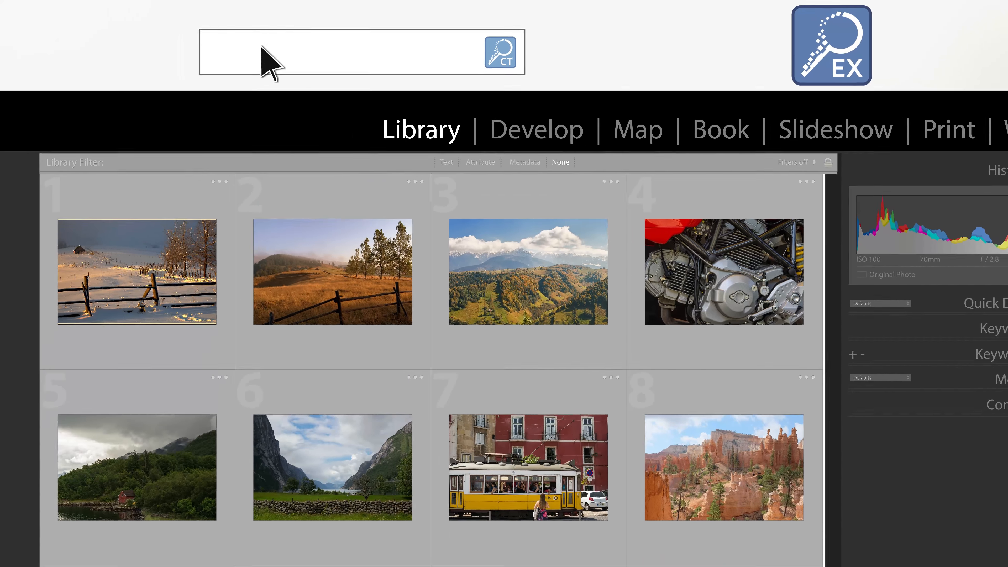
{"action": "type", "text": "beach"}
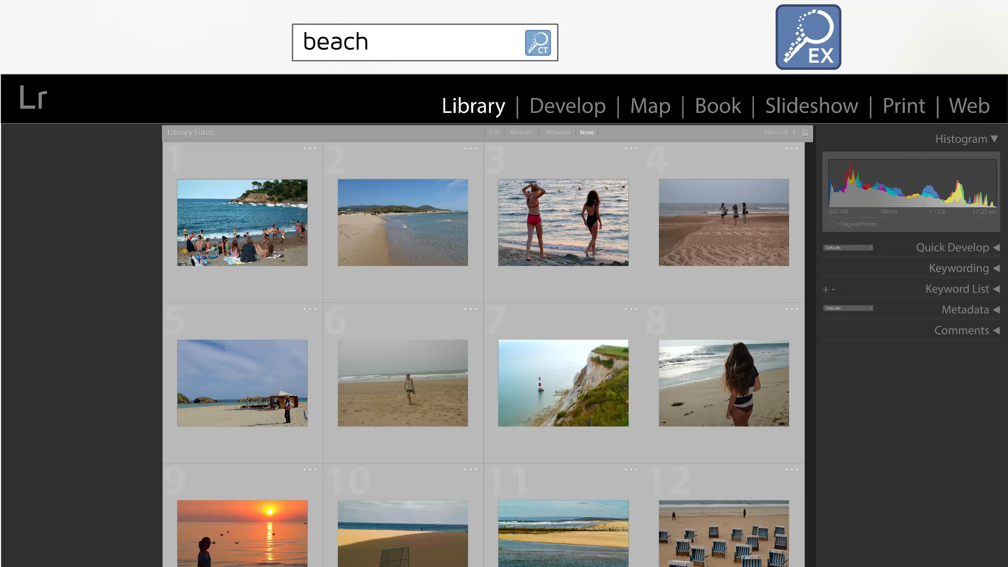
{"action": "scroll", "scroll_direction": "down", "scroll_amount": 3}
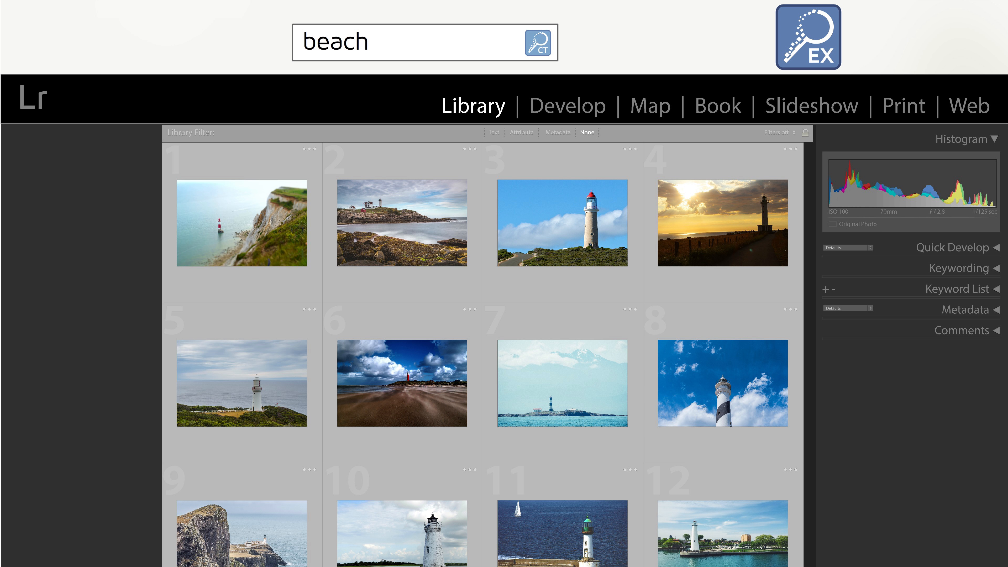
{"action": "mouse_move", "coordinate": [756, 170]}
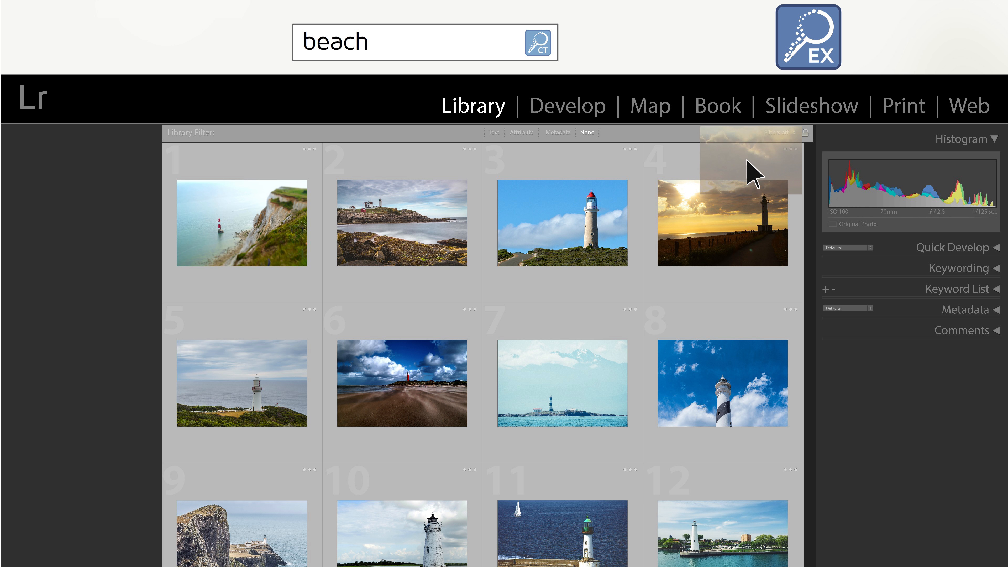